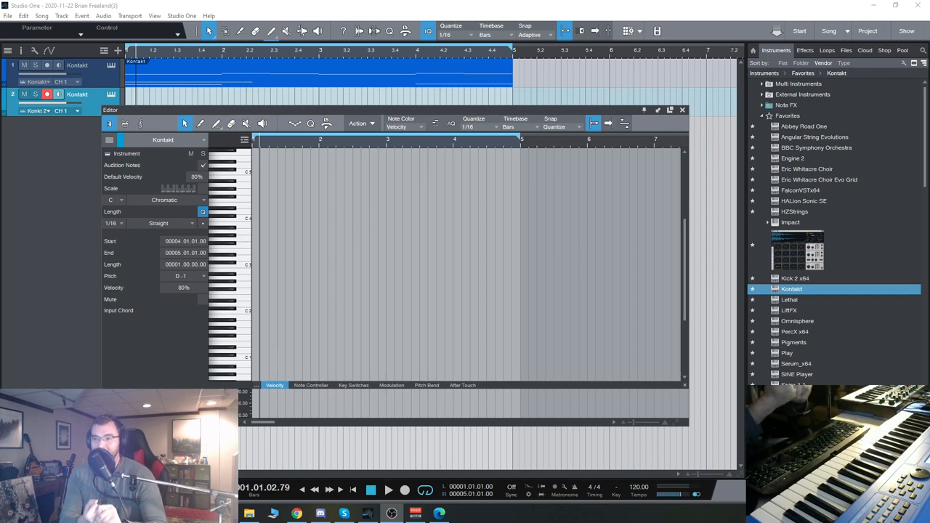
mouse_move(55, 216)
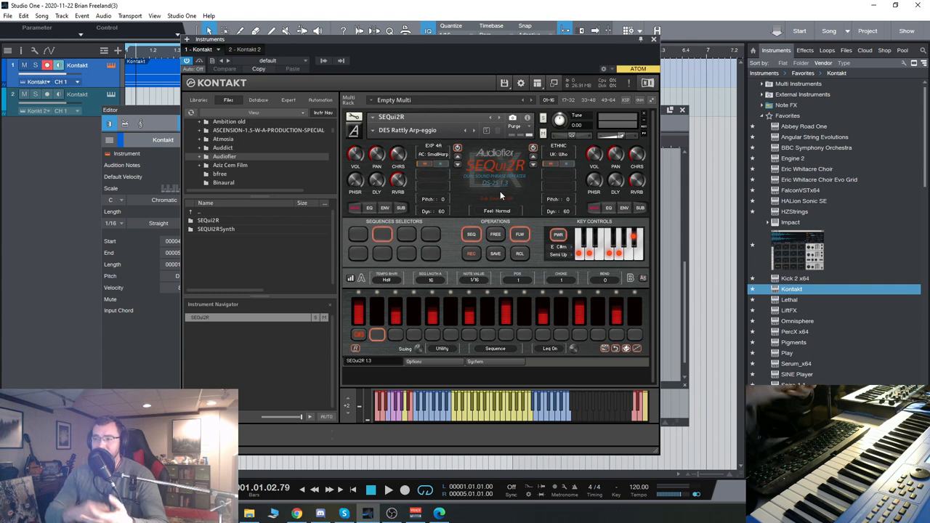
mouse_move(111, 101)
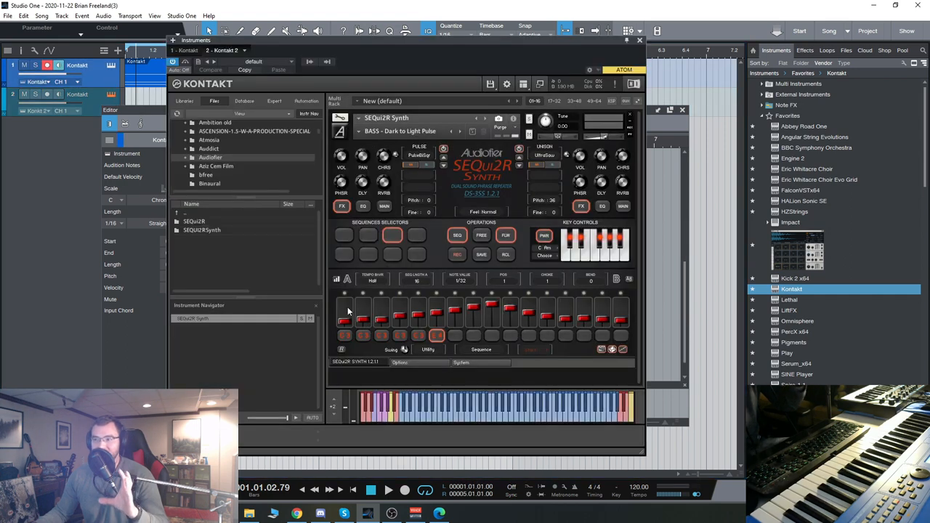
mouse_move(601, 147)
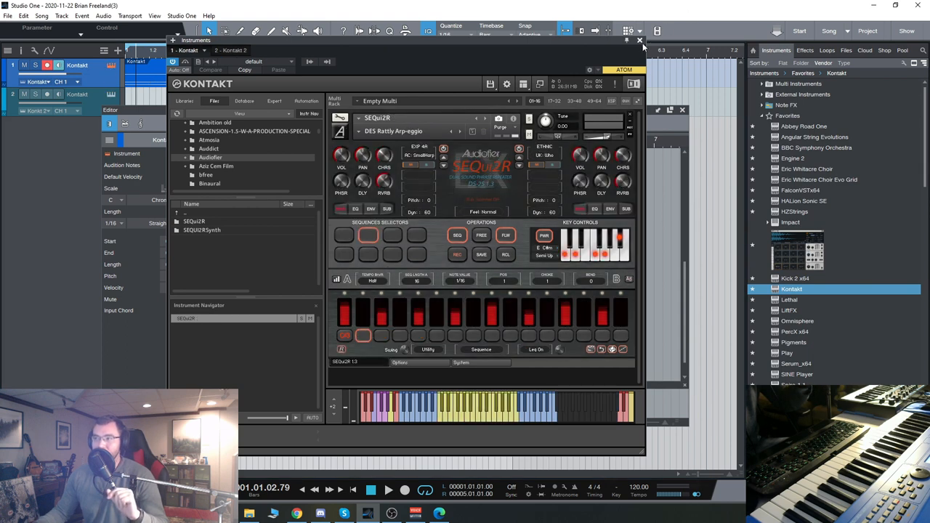
Close the Kontakt instrument window so only the song arrangement shows
left_click(639, 41)
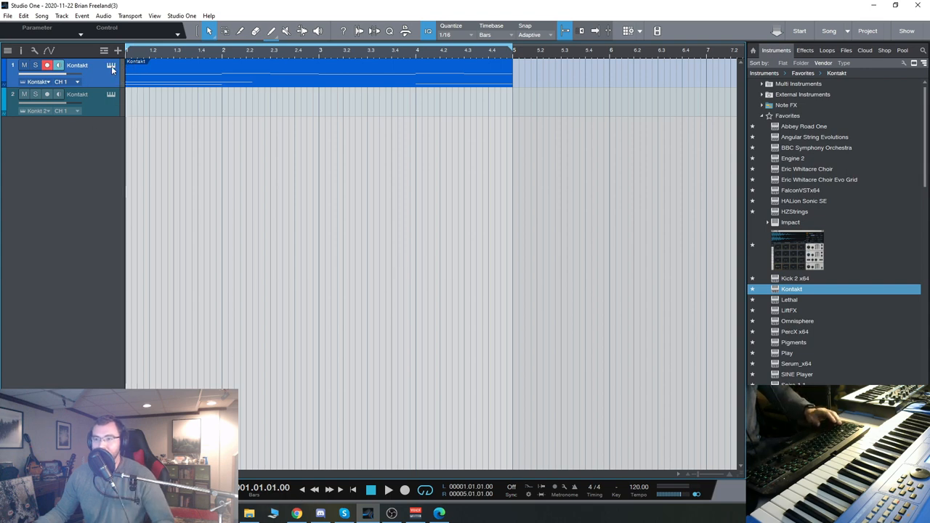
Duplicate the Kontakt track into a third one and reset its SEQui2R to the EX INIT snapshot
left_click(110, 66)
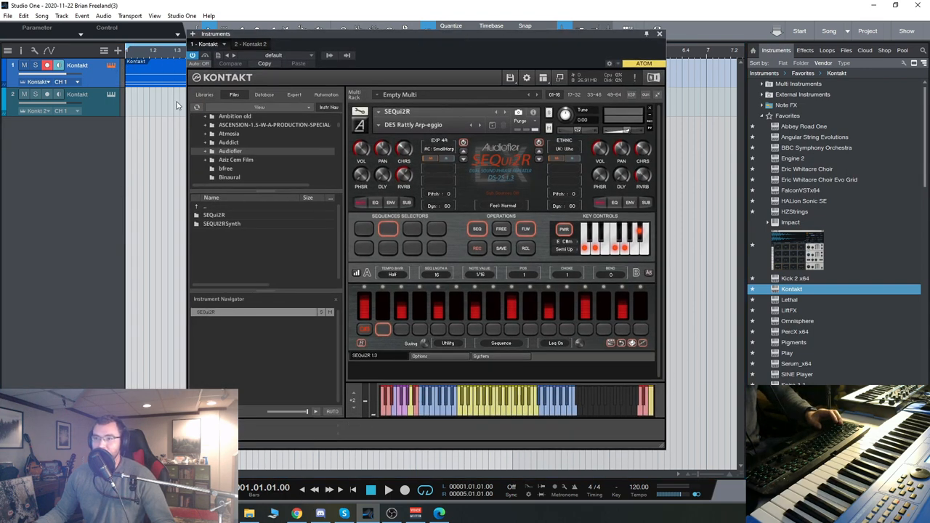
right_click(72, 70)
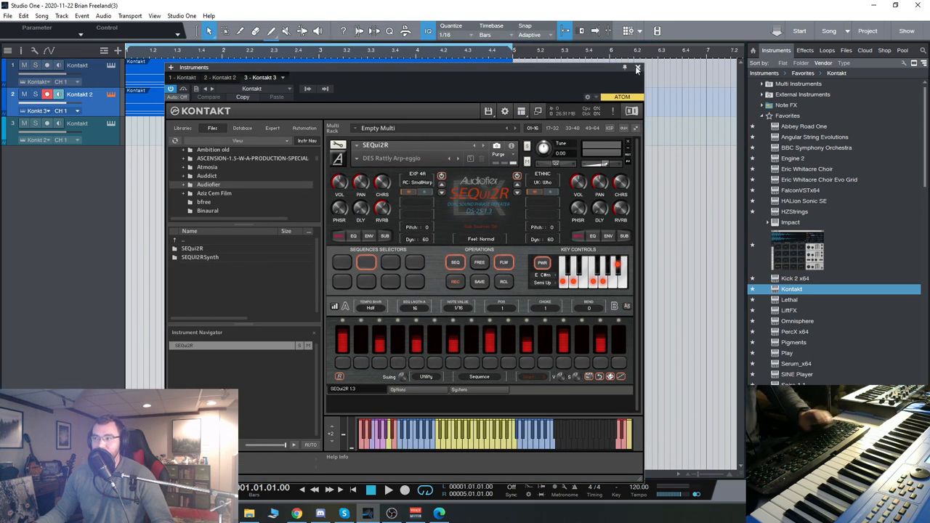
left_click(637, 68)
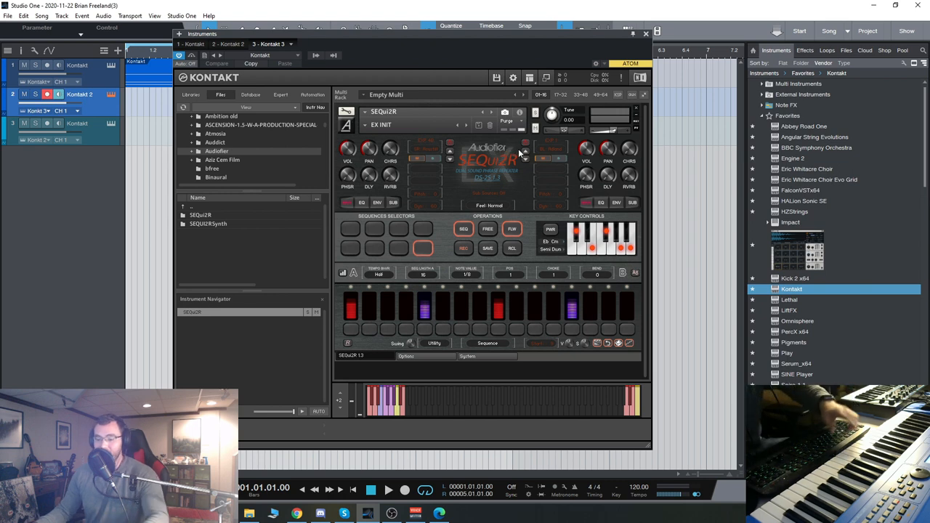
Switch stored sequences and toggle step buttons until all 16 SEQui2R steps are lit
left_click(350, 328)
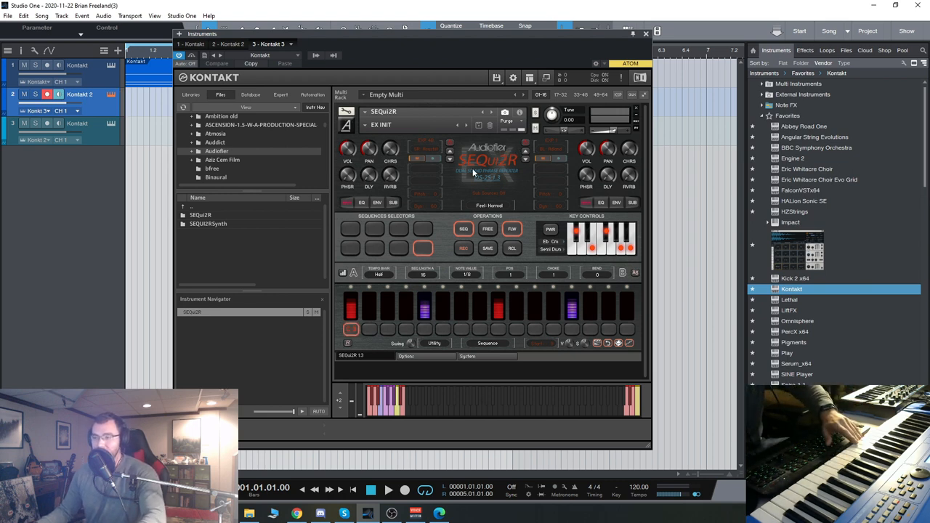
mouse_move(427, 154)
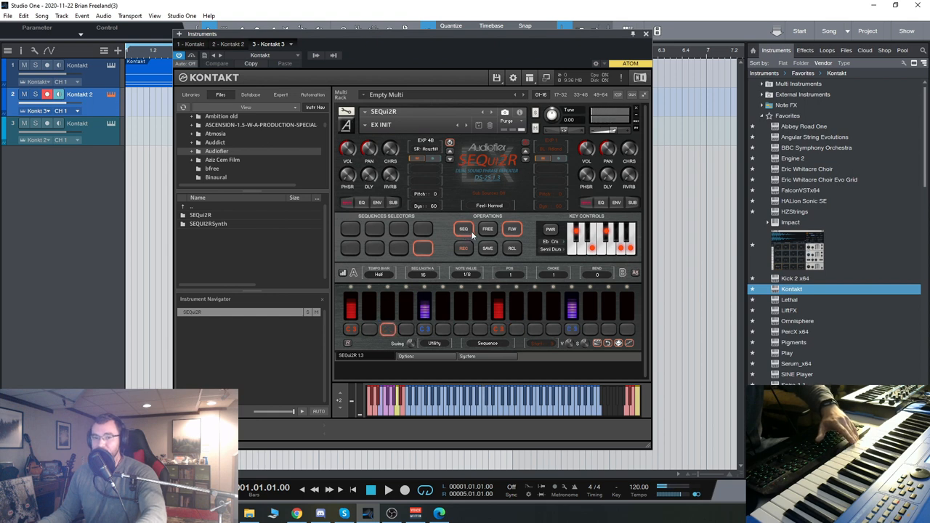
left_click(463, 230)
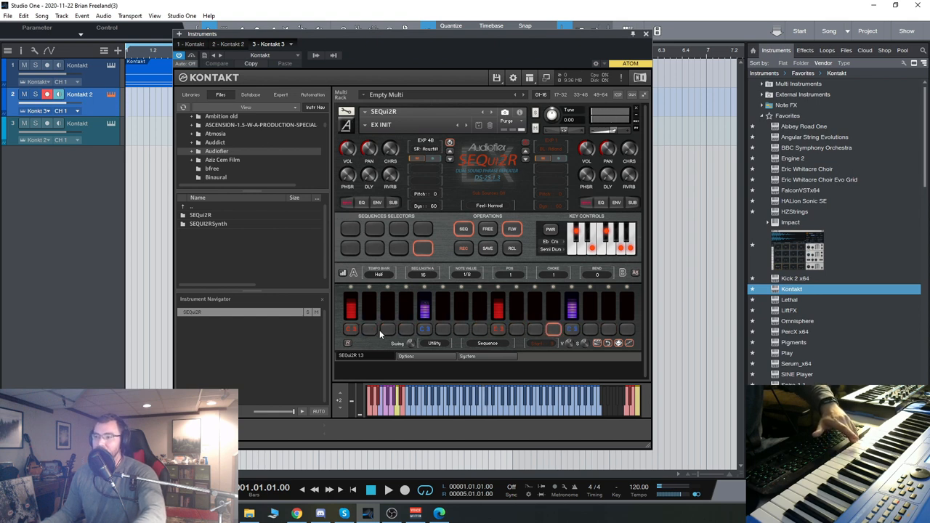
mouse_move(346, 230)
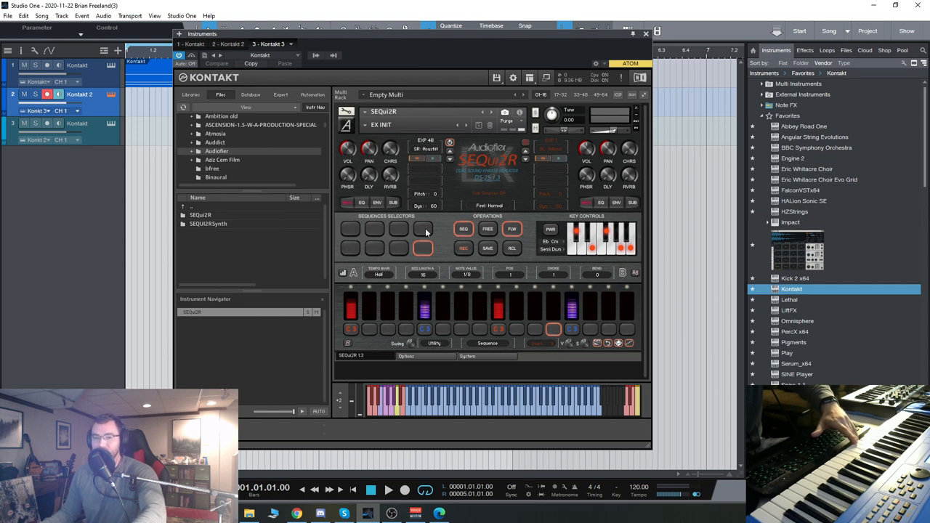
left_click(375, 230)
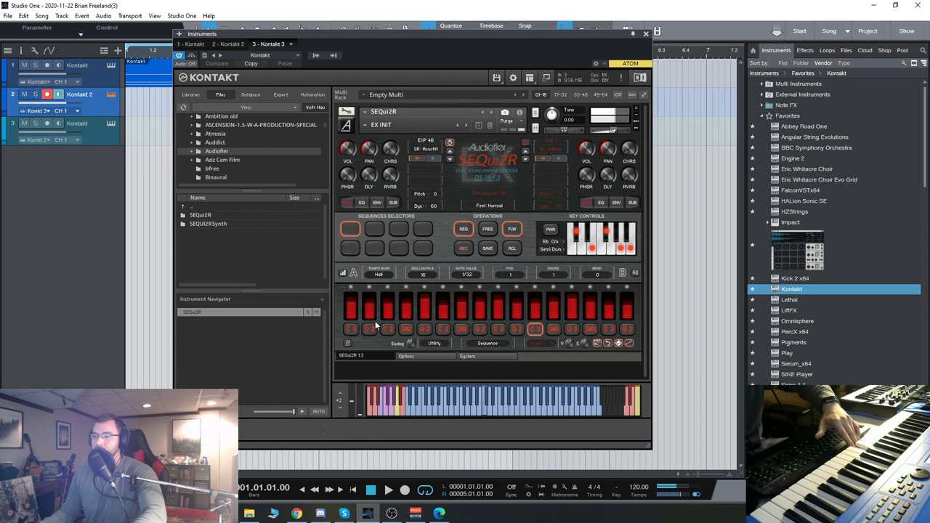
left_click(487, 247)
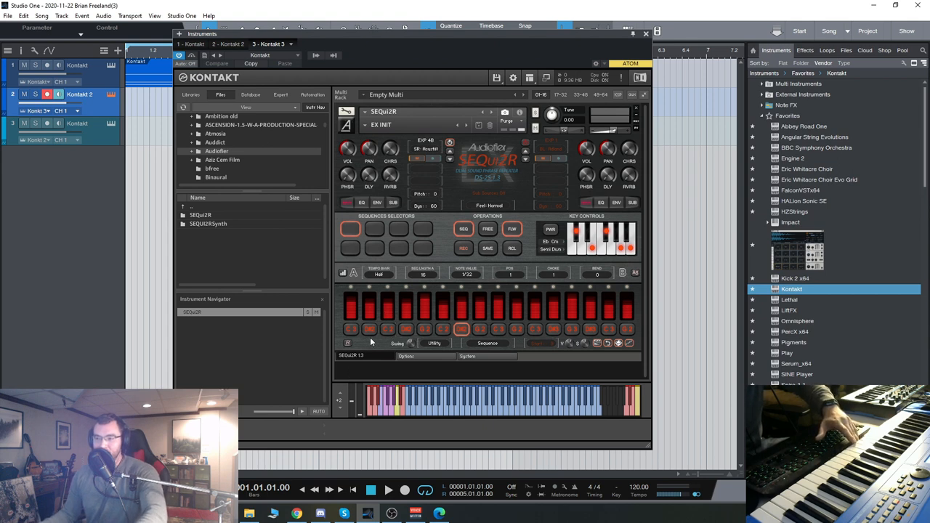
mouse_move(372, 333)
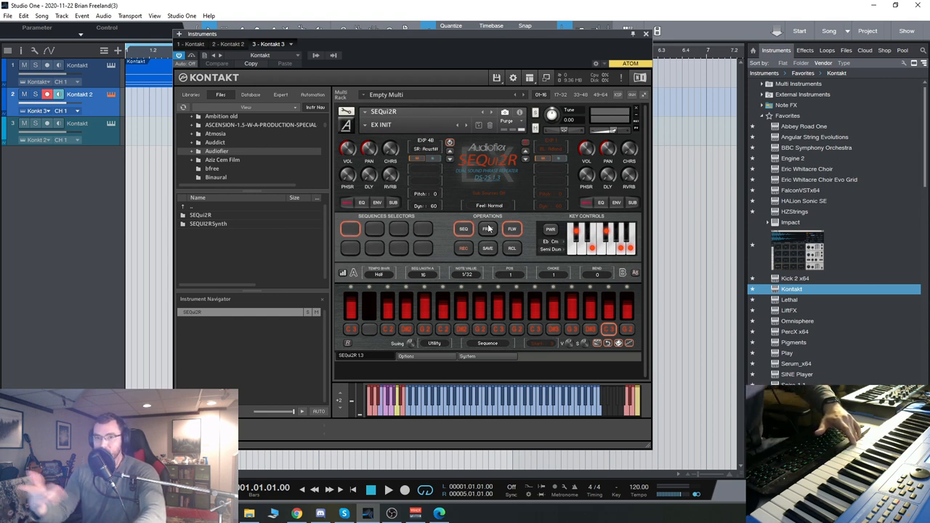
mouse_move(532, 249)
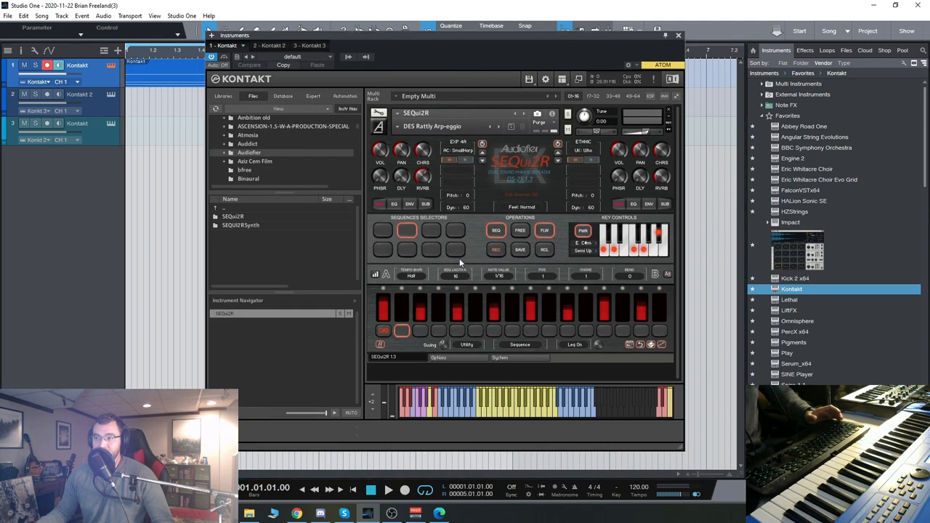
mouse_move(433, 230)
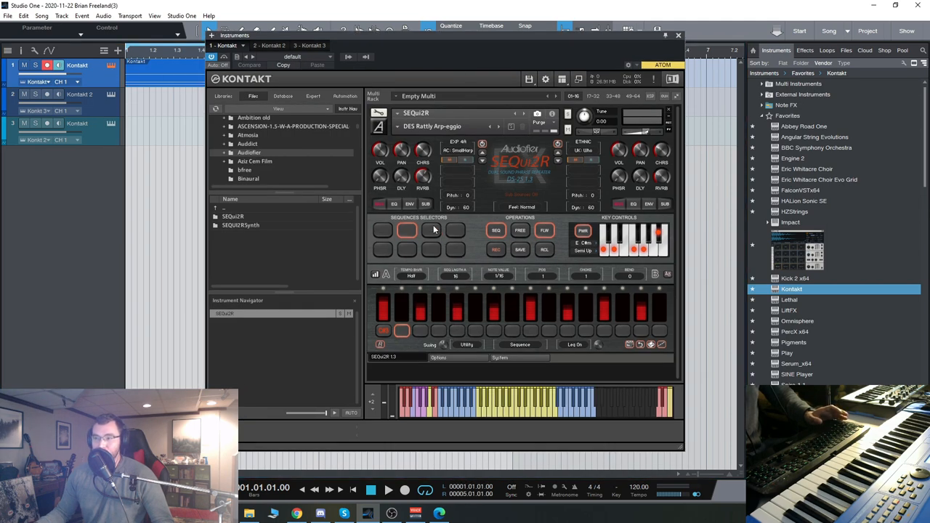
Try two other stored sequences on the first SEQui2R's selector pads
left_click(430, 230)
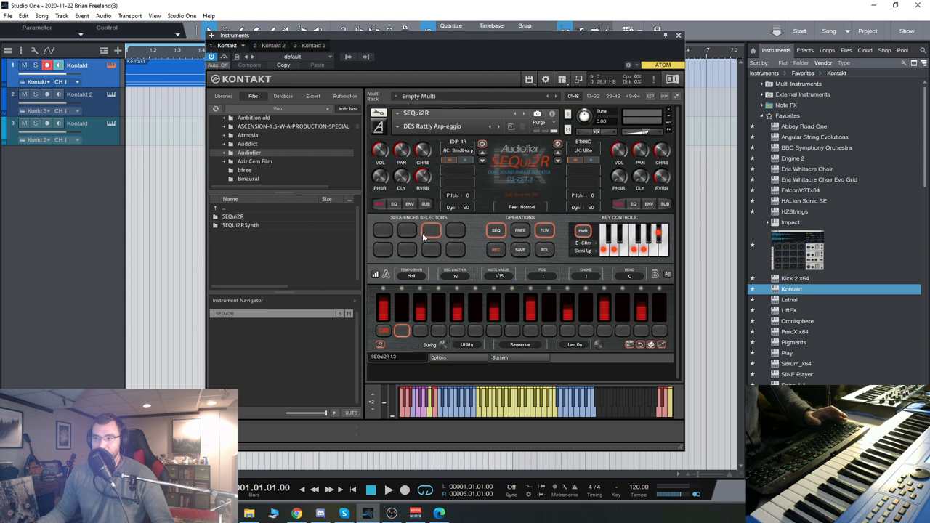
left_click(407, 230)
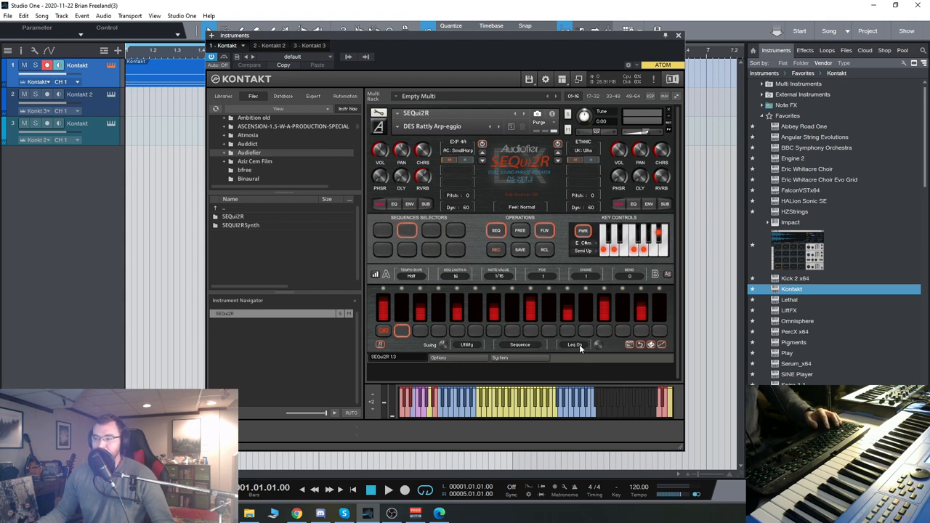
mouse_move(588, 354)
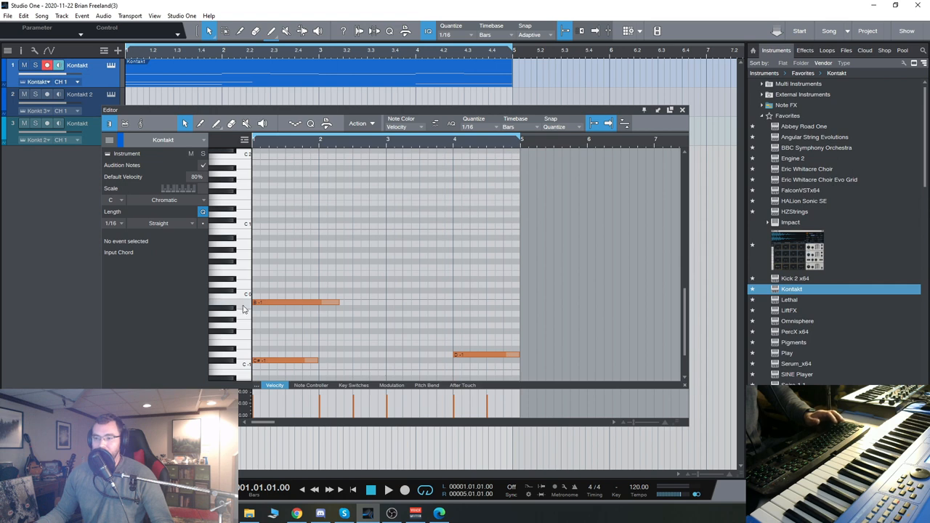
Reopen the first Kontakt SEQui2R instrument beside the clip's piano-roll notes
left_click(294, 304)
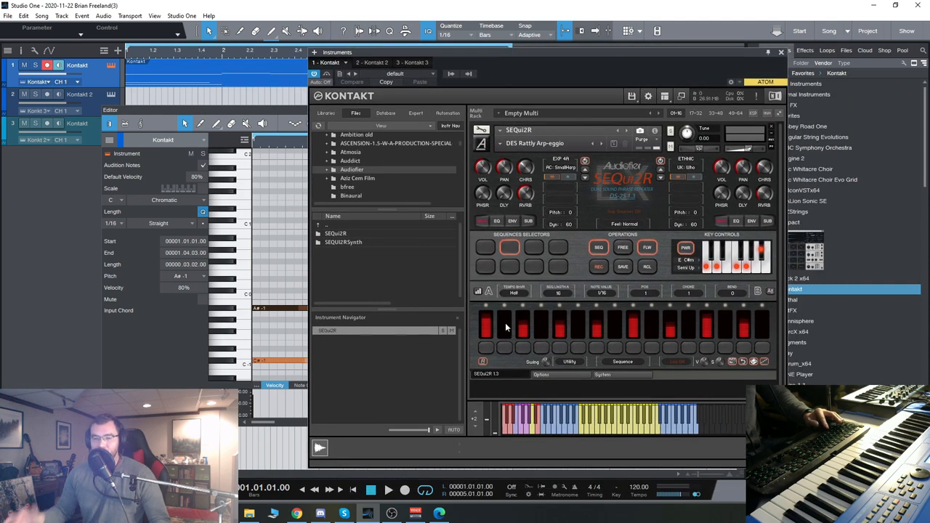
mouse_move(564, 341)
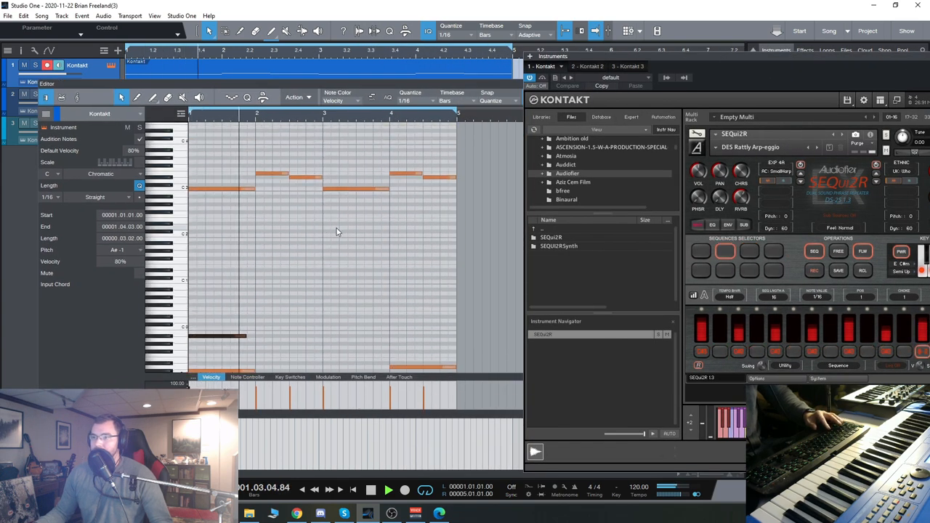
Rearrange melody notes in the first clip while auditioning them through SEQui2R
left_click(388, 489)
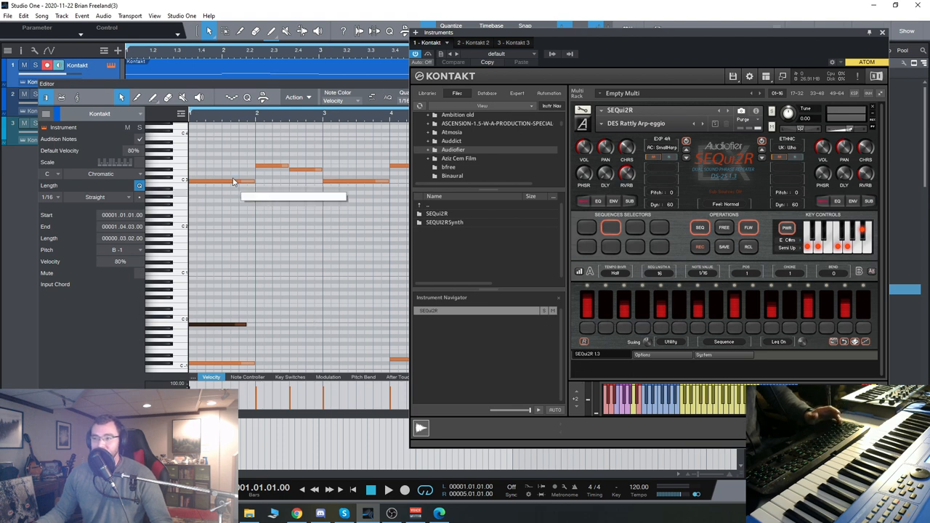
mouse_move(262, 170)
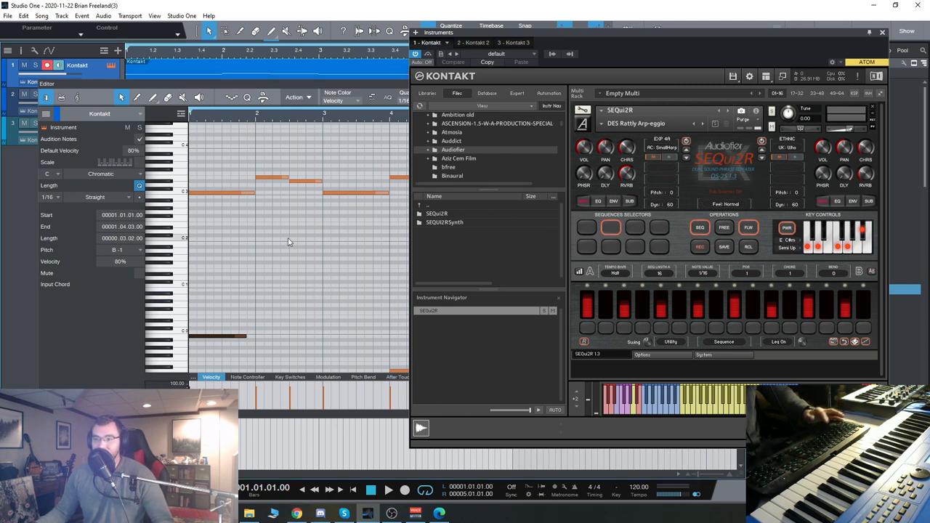
mouse_move(692, 329)
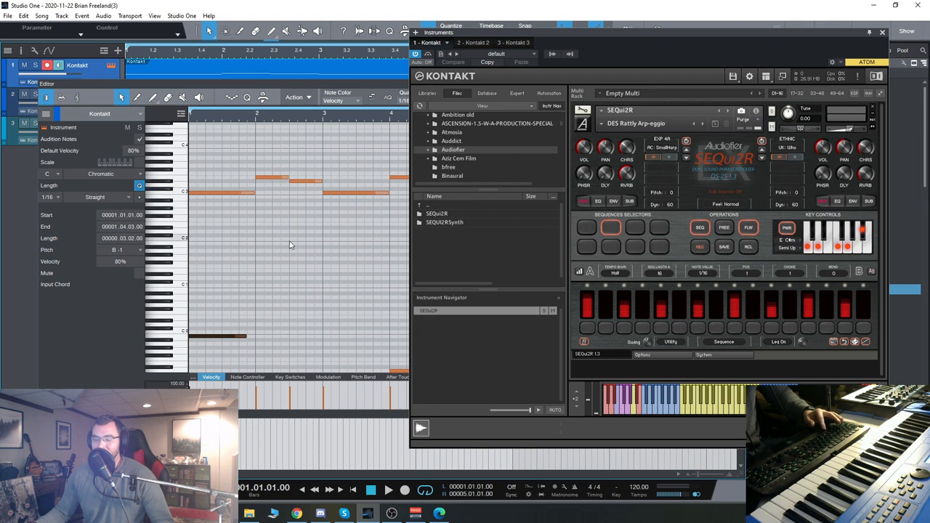
left_click(390, 488)
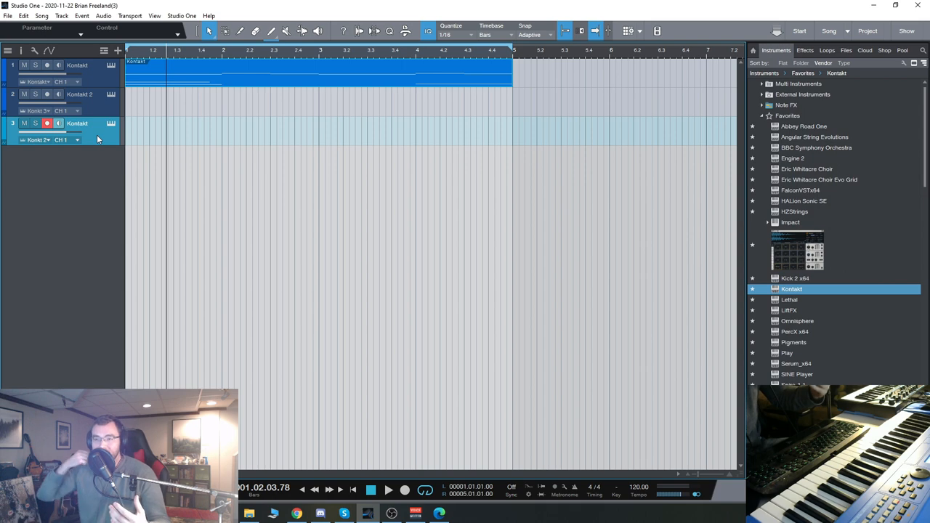
mouse_move(108, 102)
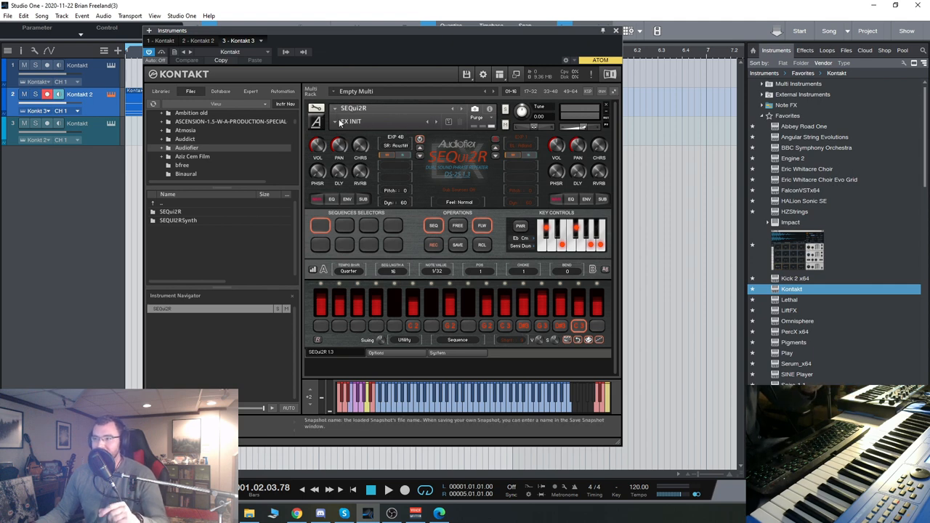
Browse the factory snapshot bank and load the OST Plucky Ostinatos snapshot into SEQui2R
left_click(352, 122)
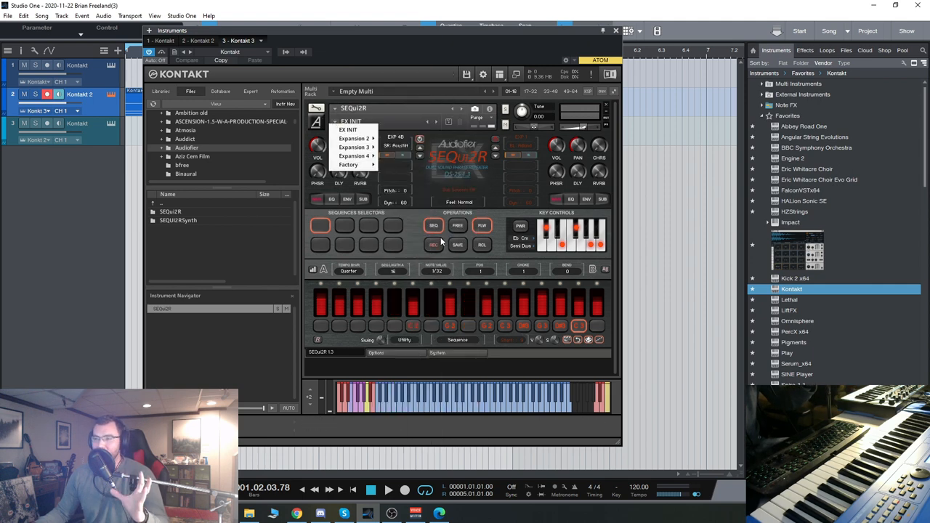
left_click(354, 156)
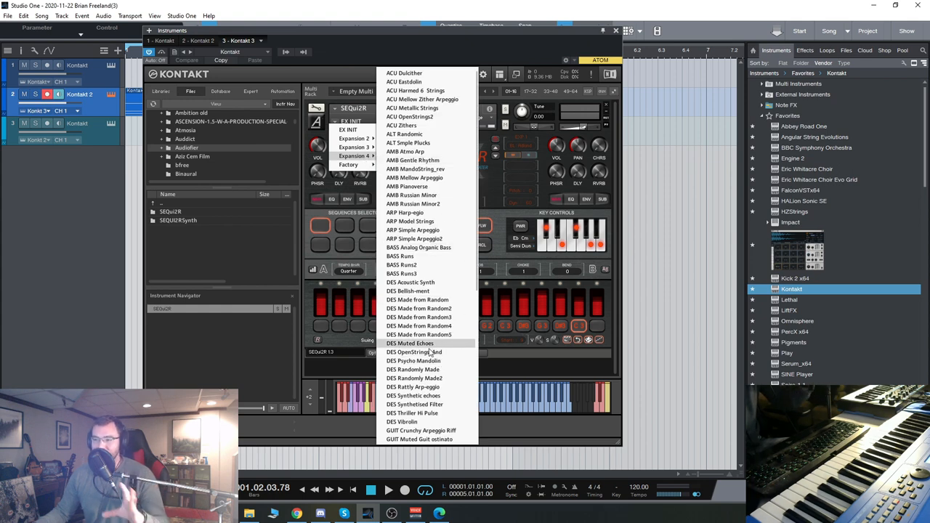
scroll("down", 3)
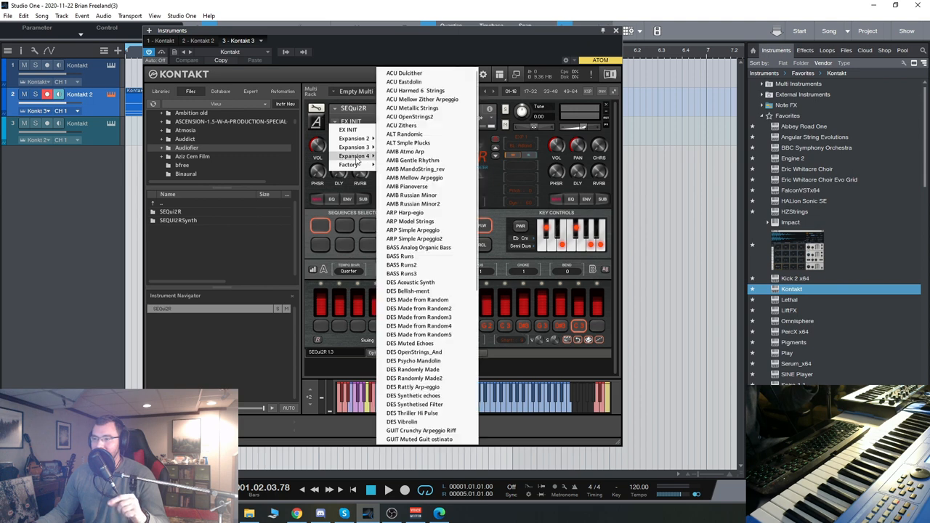
scroll("down", 3)
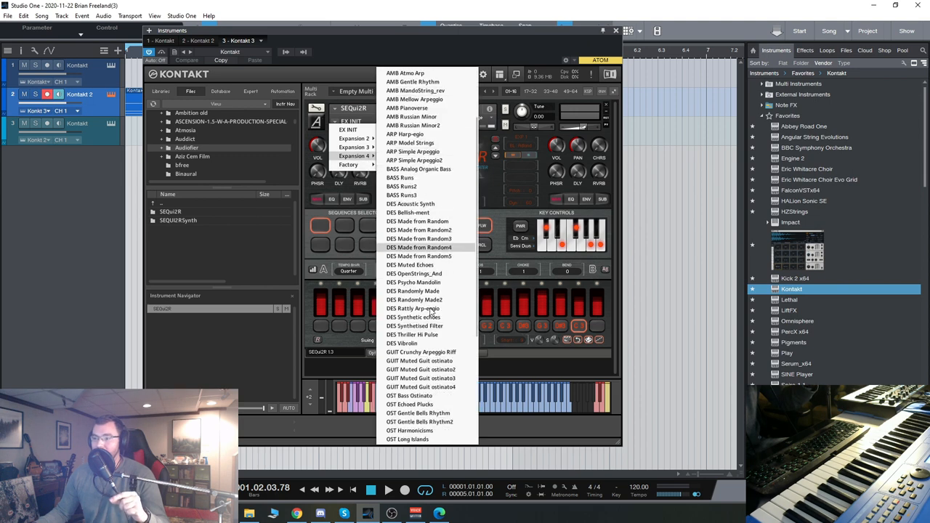
scroll("down", 3)
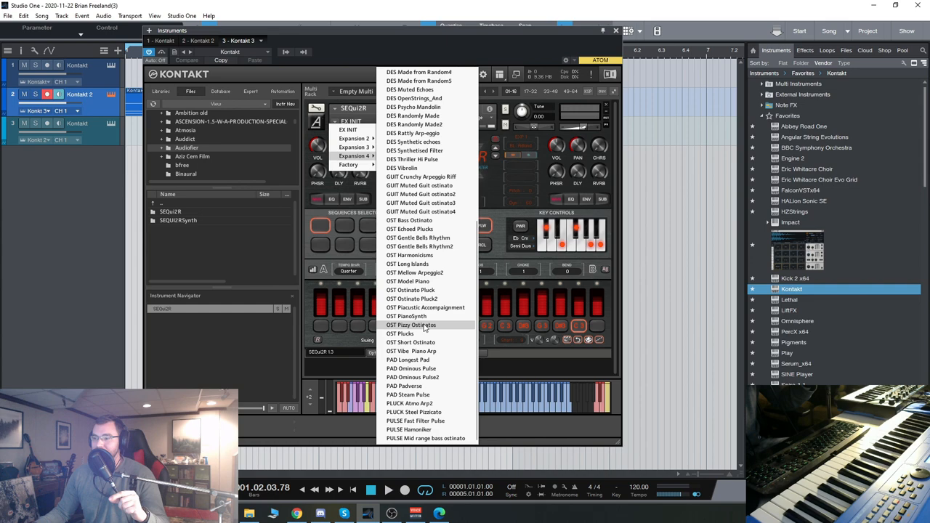
left_click(412, 326)
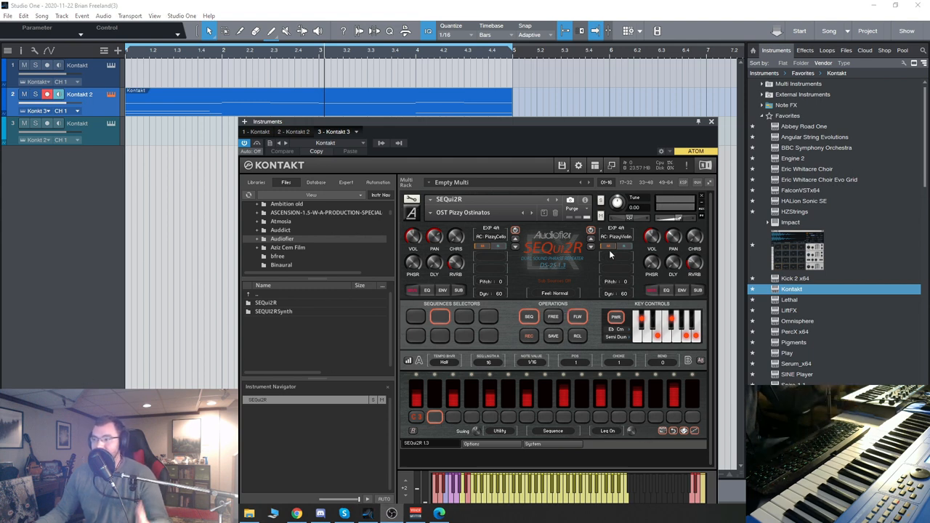
left_click(515, 247)
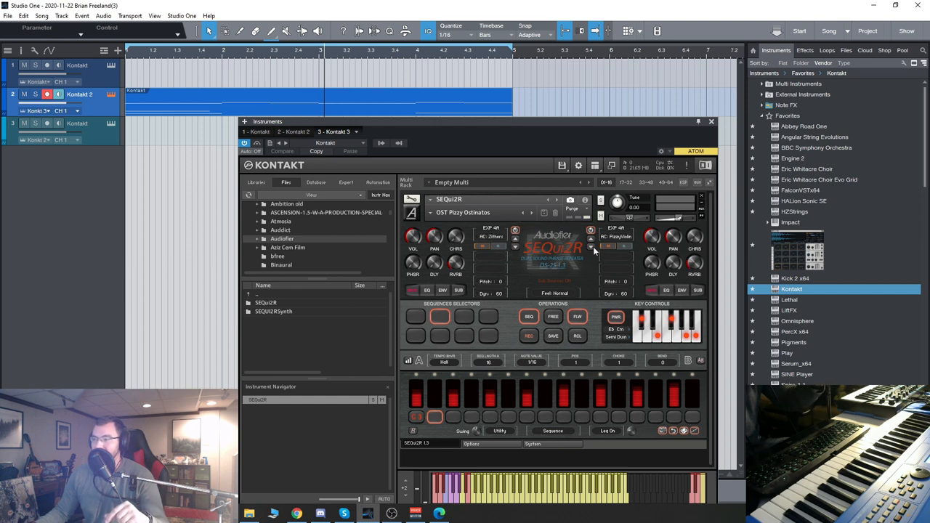
left_click(616, 227)
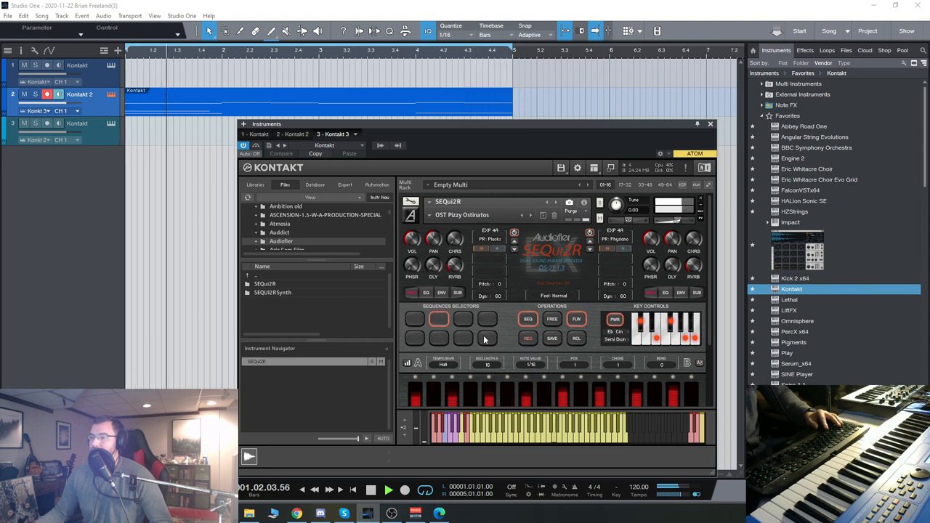
left_click(487, 337)
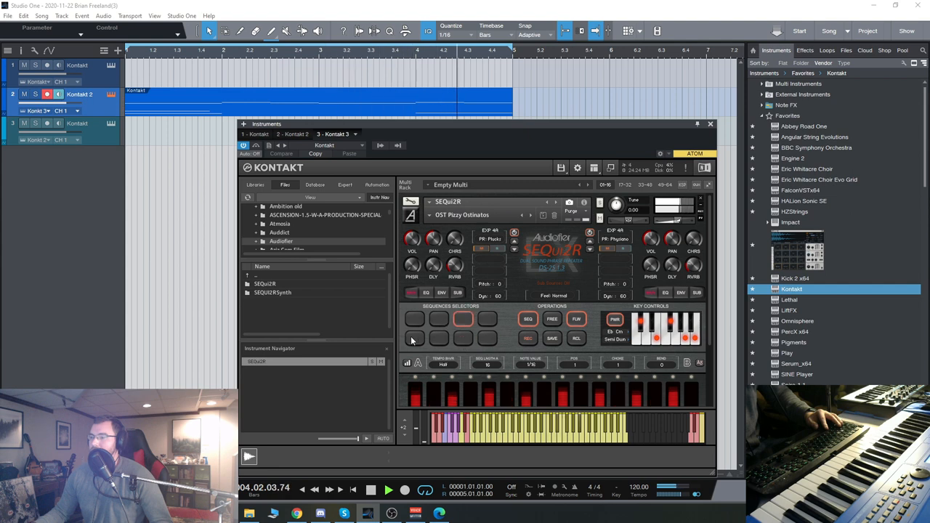
left_click(371, 489)
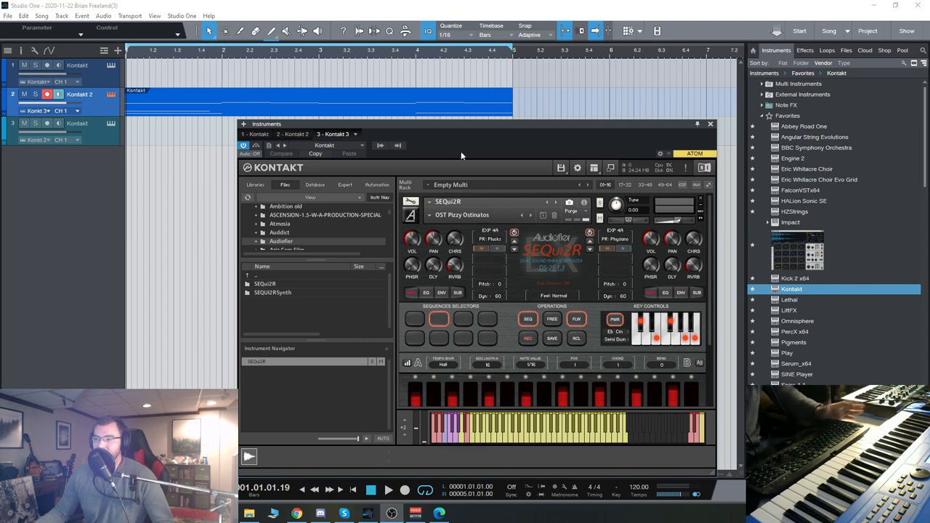
Close the ostinato Kontakt window and open the third track's SEQui2R Synth instance
left_click(709, 124)
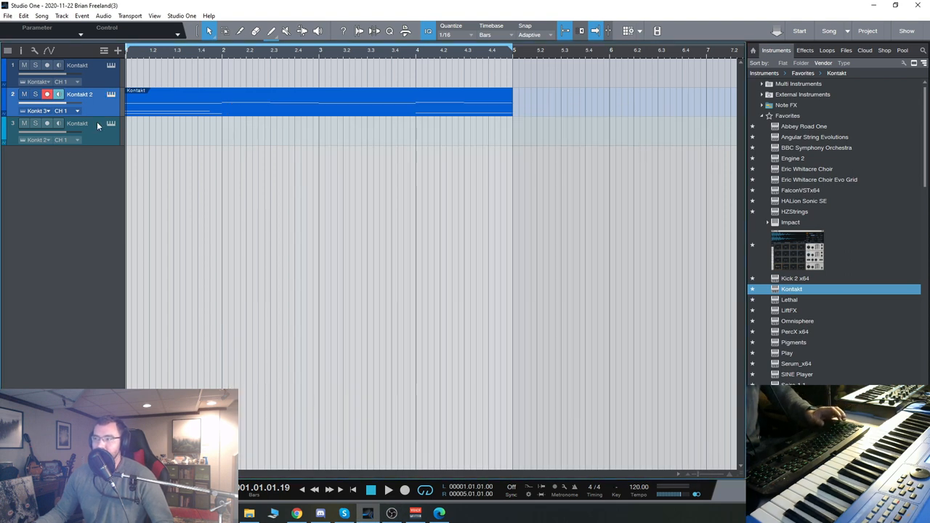
left_click(111, 122)
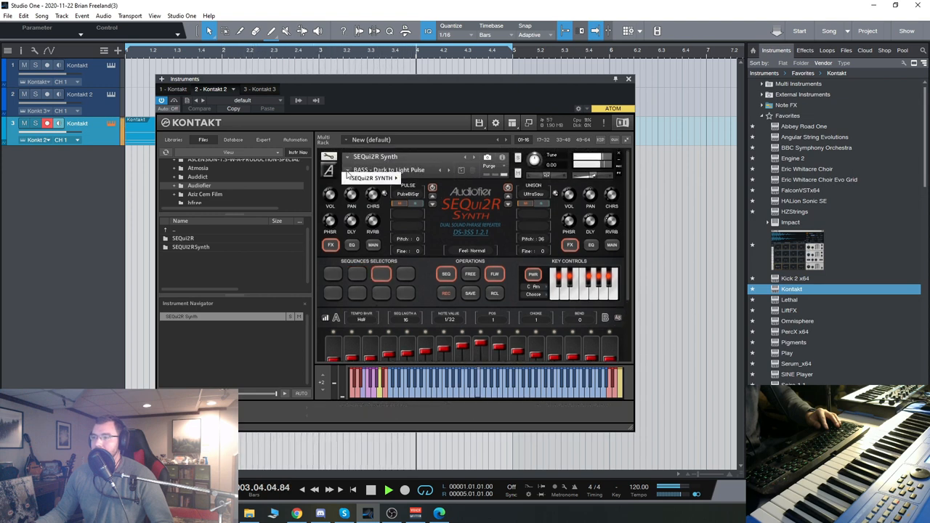
Load Cinematic > AMB - Alien Mod Bells, then step to the BASS - SawSquare Bass Arp snapshot
left_click(393, 178)
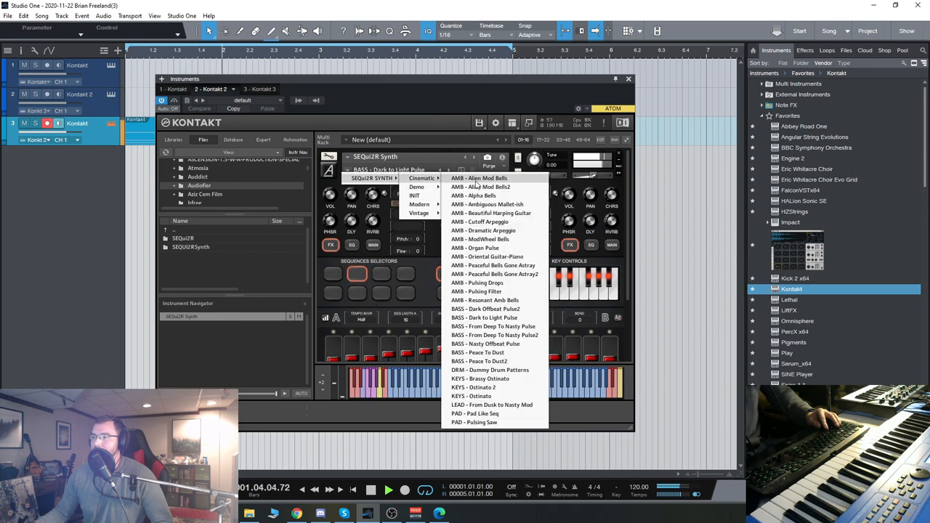
left_click(478, 177)
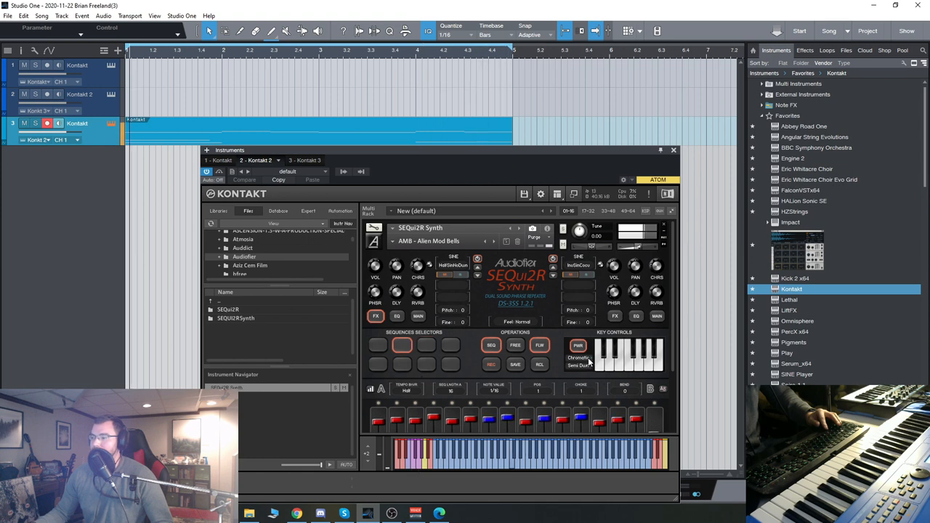
left_click(579, 357)
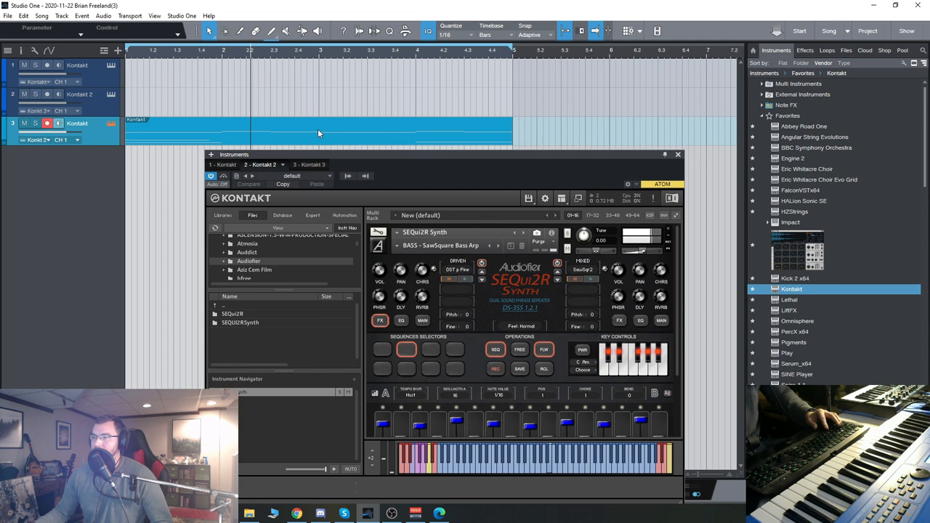
double_click(320, 130)
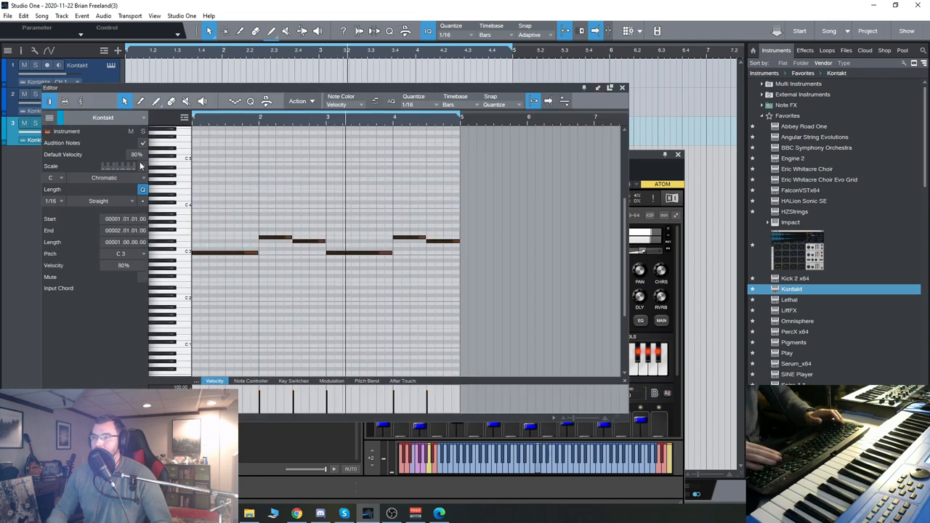
left_click(356, 228)
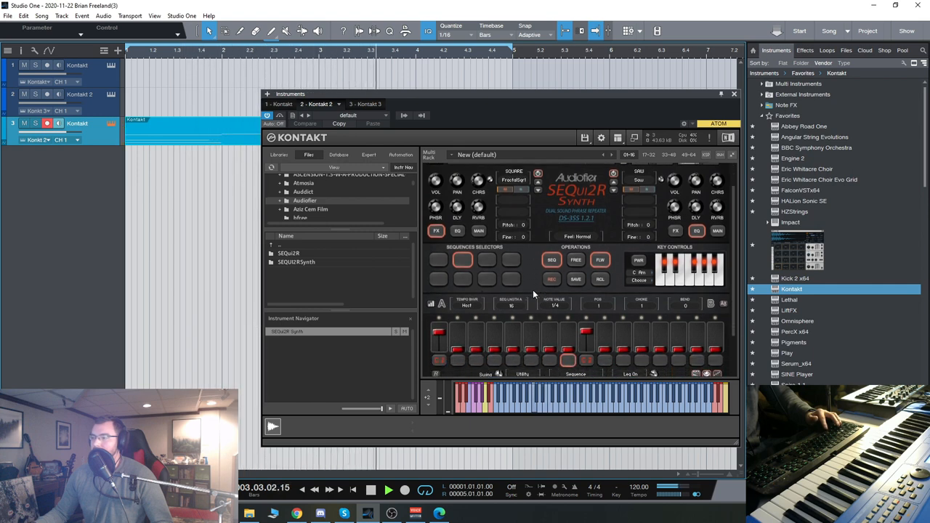
Open the third track's MIDI clip in the piano-roll editor to show its notes
left_click(486, 259)
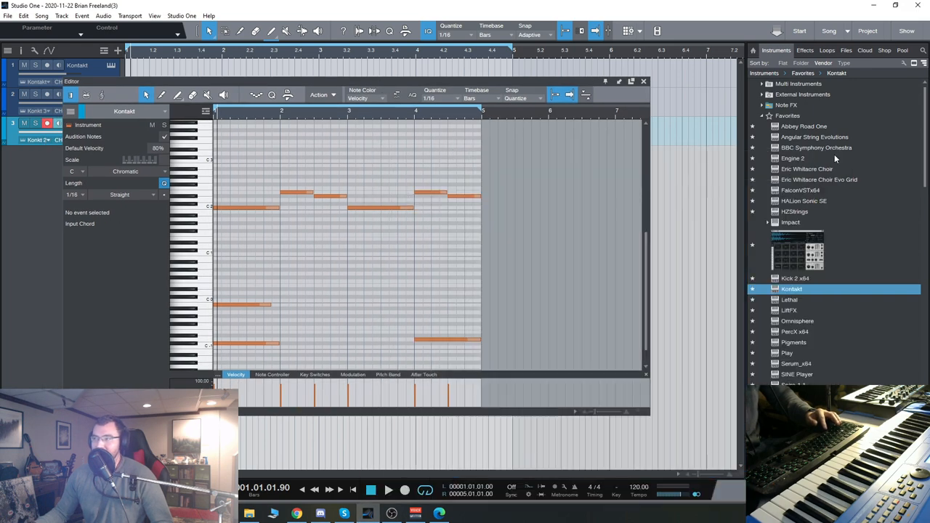
Select the low notes at the clip's end and load the BASS - Techno Pulse snapshot in Kontakt
left_click_drag(404, 282, 488, 367)
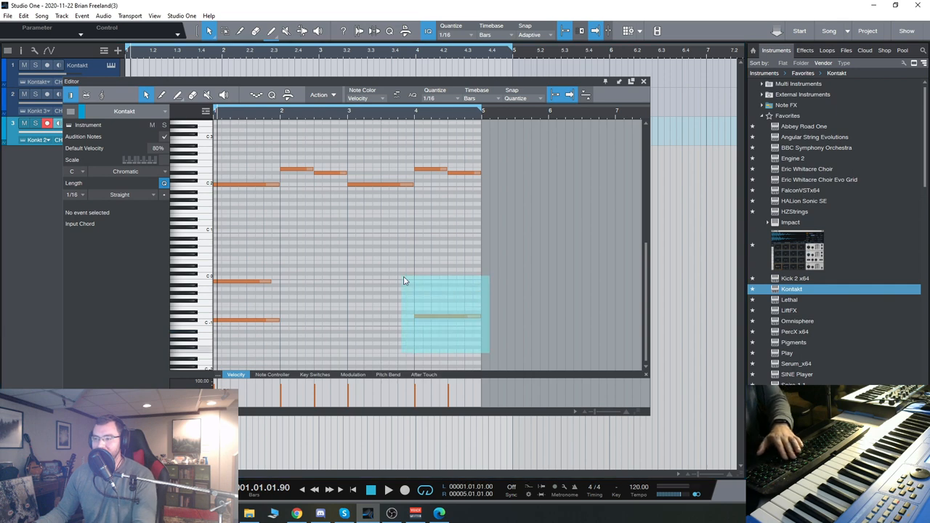
left_click(232, 320)
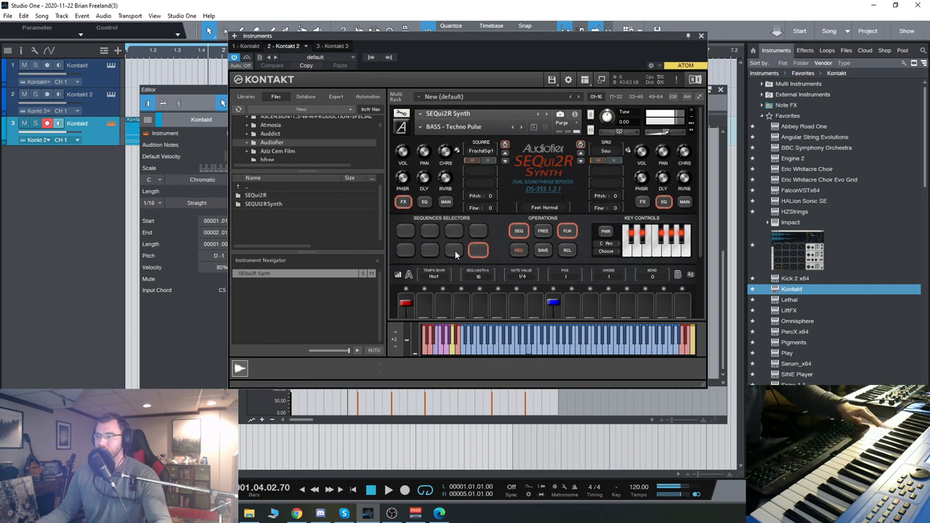
Audition several Sequence Selector pads to land on a different stored Techno Pulse sequence
left_click(453, 250)
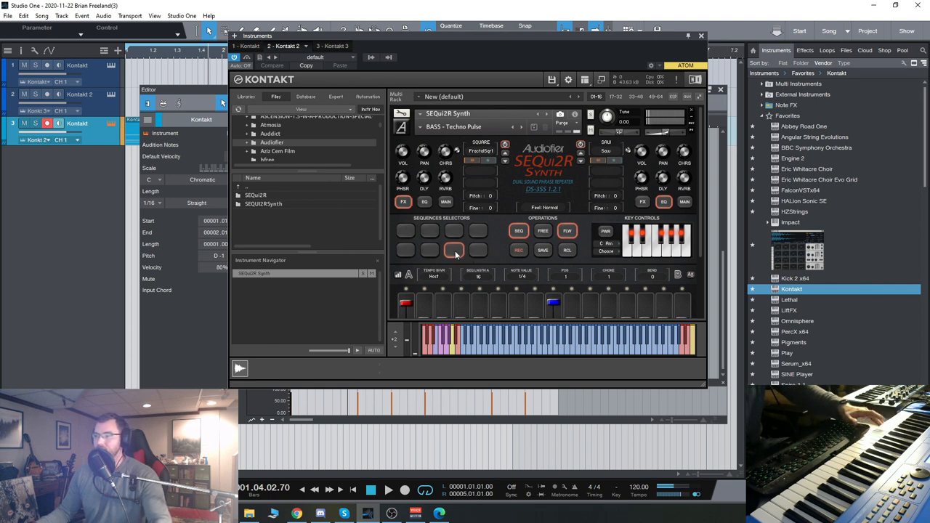
left_click(453, 250)
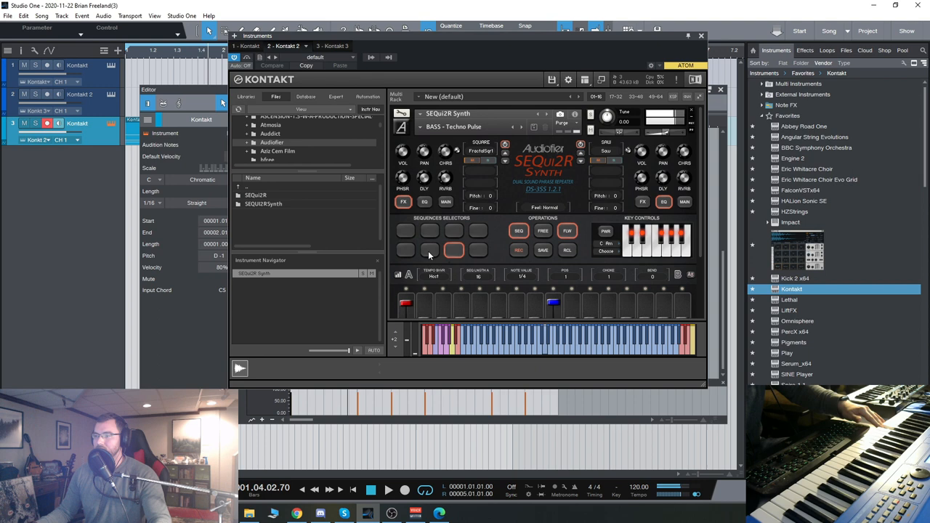
left_click(430, 250)
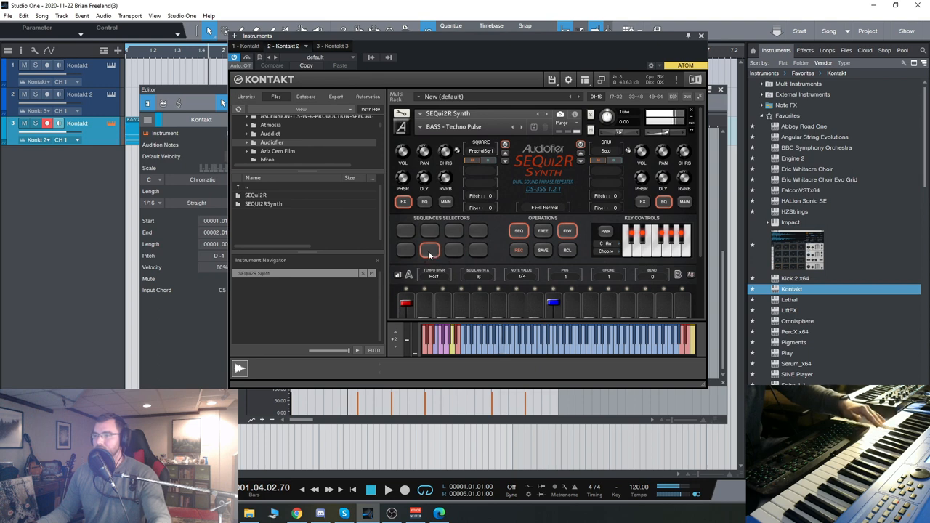
left_click(406, 250)
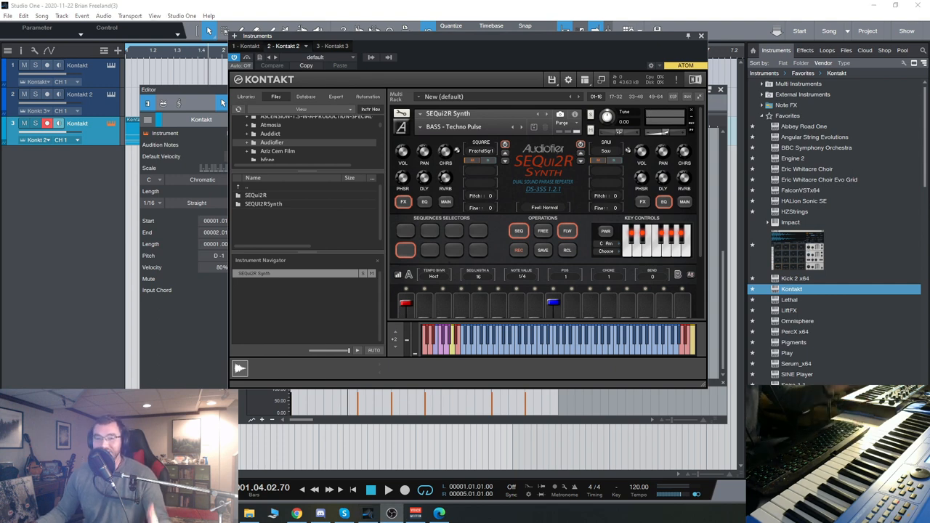
mouse_move(483, 245)
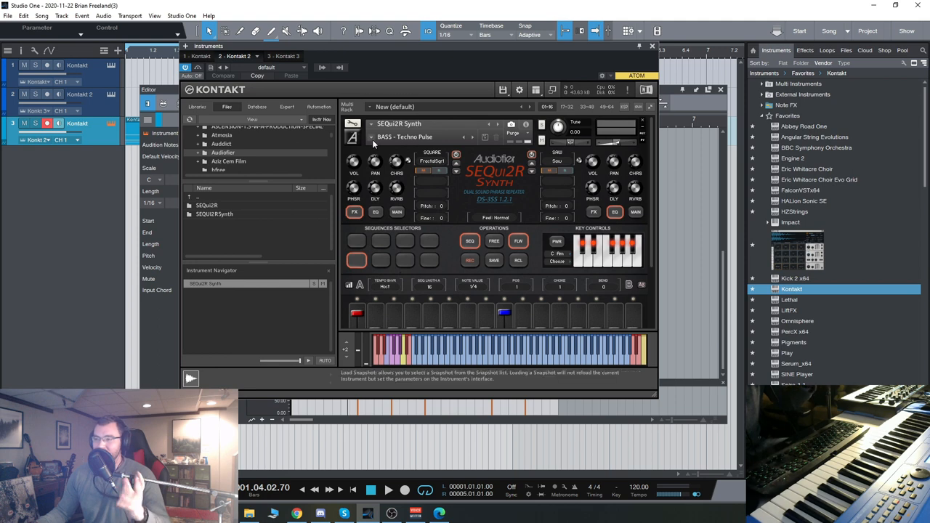
Browse the snapshot categories, then show track 1's Kontakt with the DES Rattly Arp-eggio snapshot
left_click(404, 137)
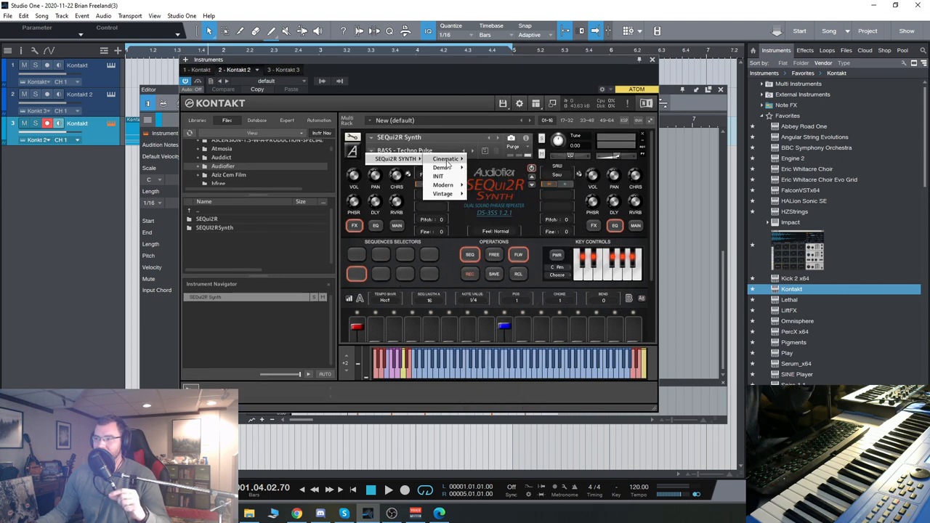
mouse_move(443, 169)
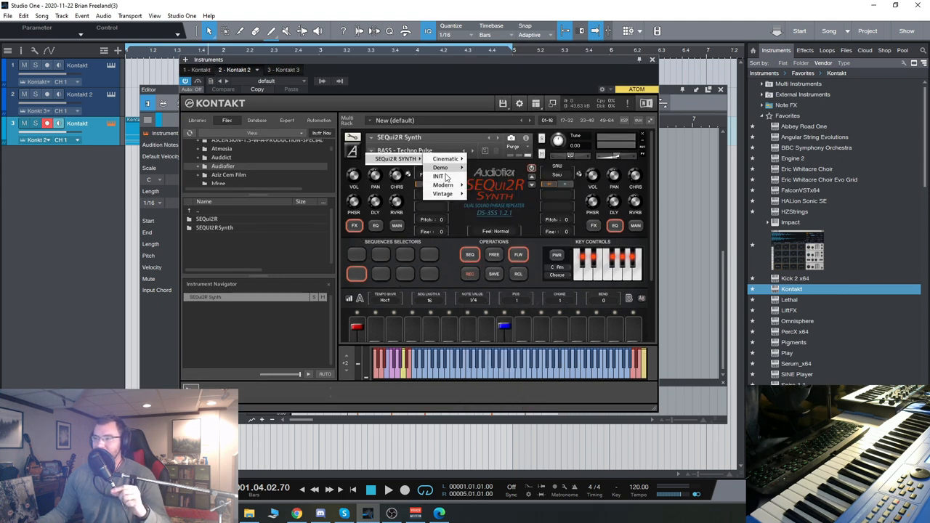
left_click(446, 159)
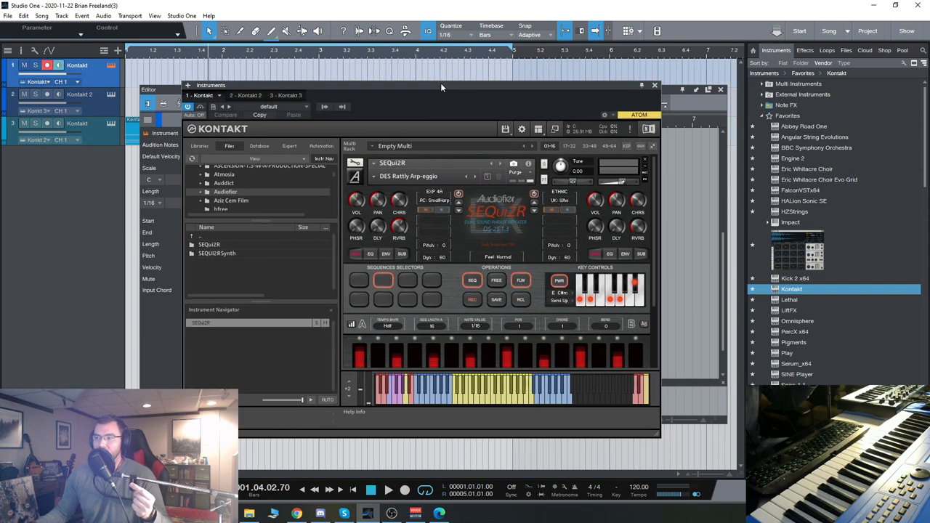
left_click(407, 176)
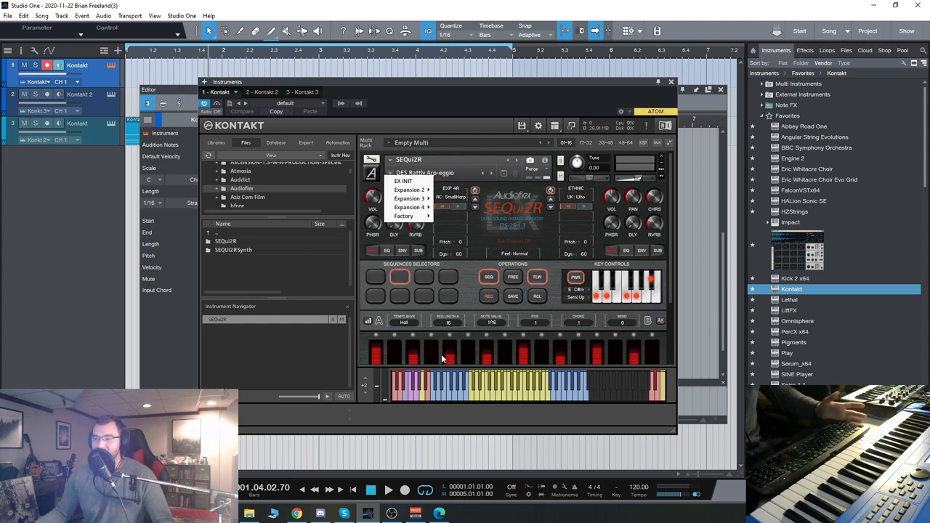
mouse_move(478, 96)
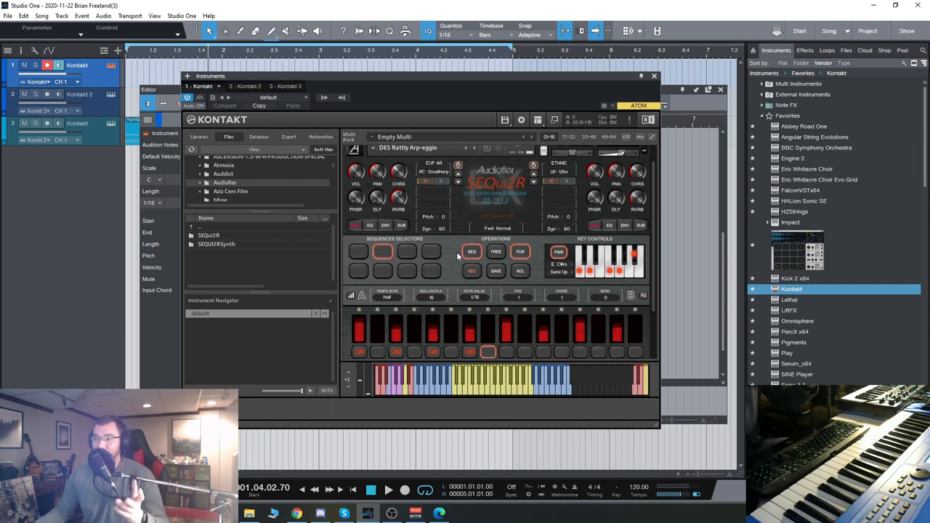
left_click(357, 252)
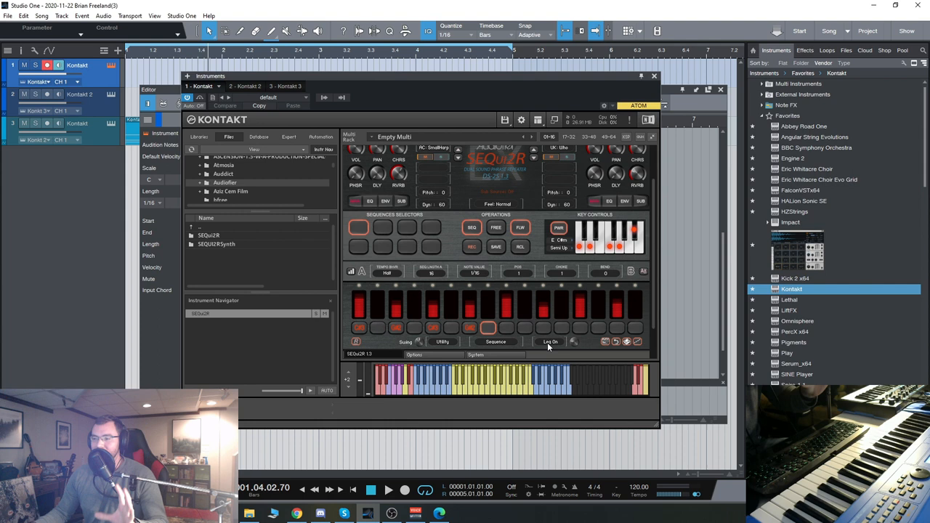
mouse_move(445, 250)
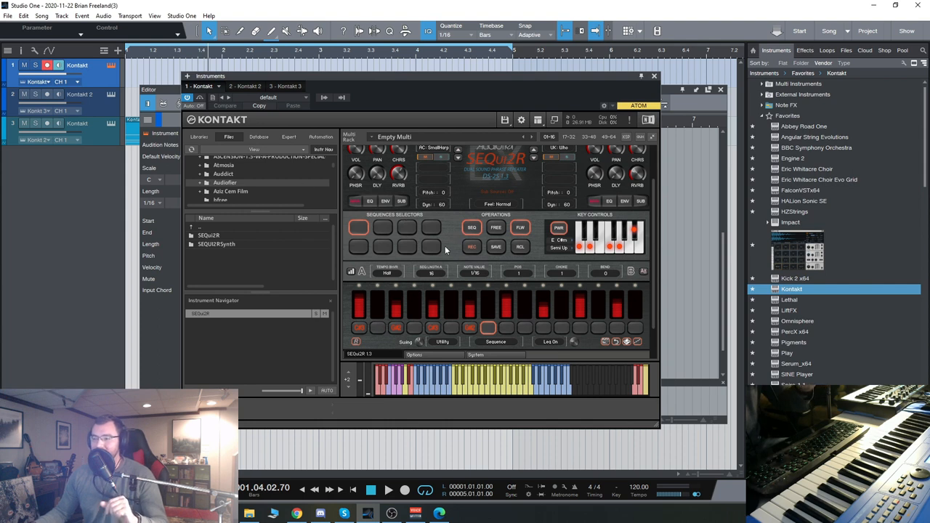